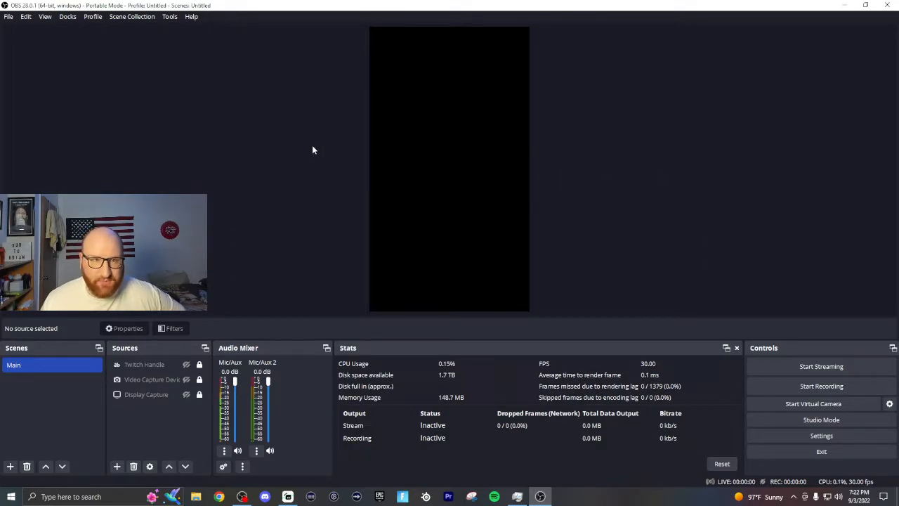
mouse_move(641, 215)
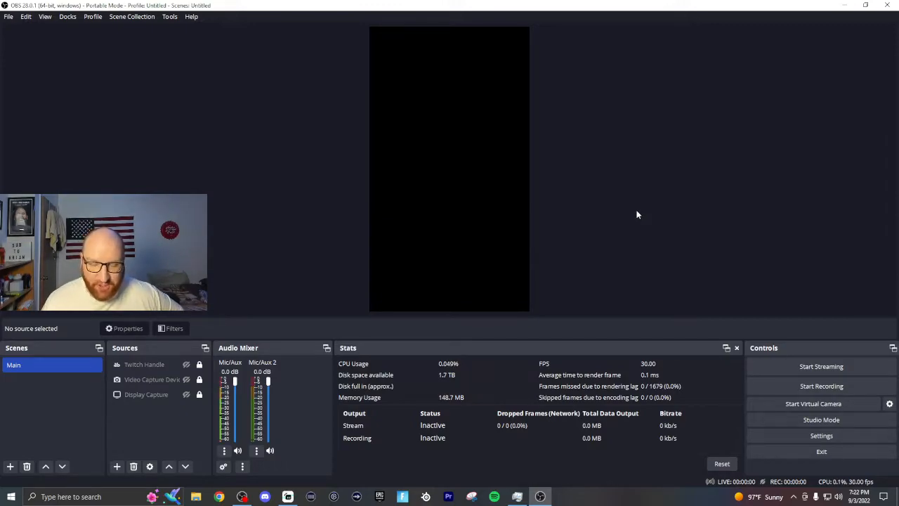
mouse_move(472, 209)
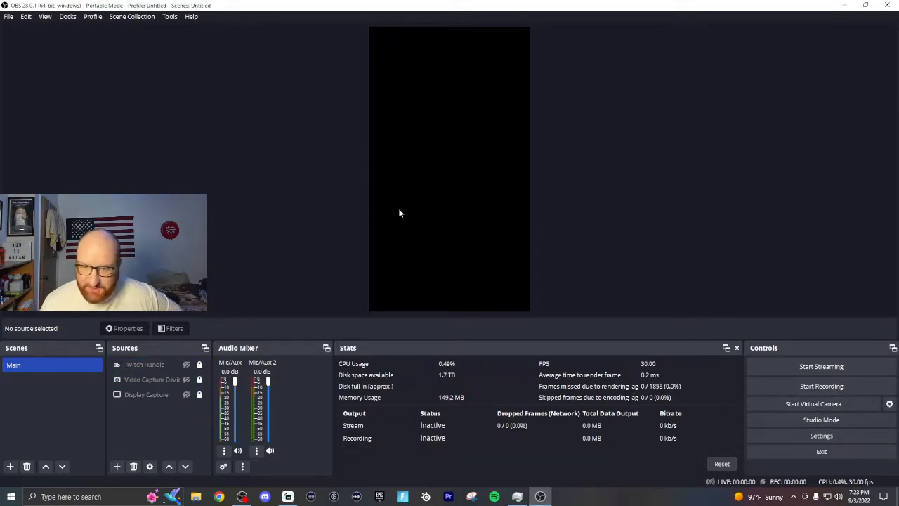
mouse_move(579, 190)
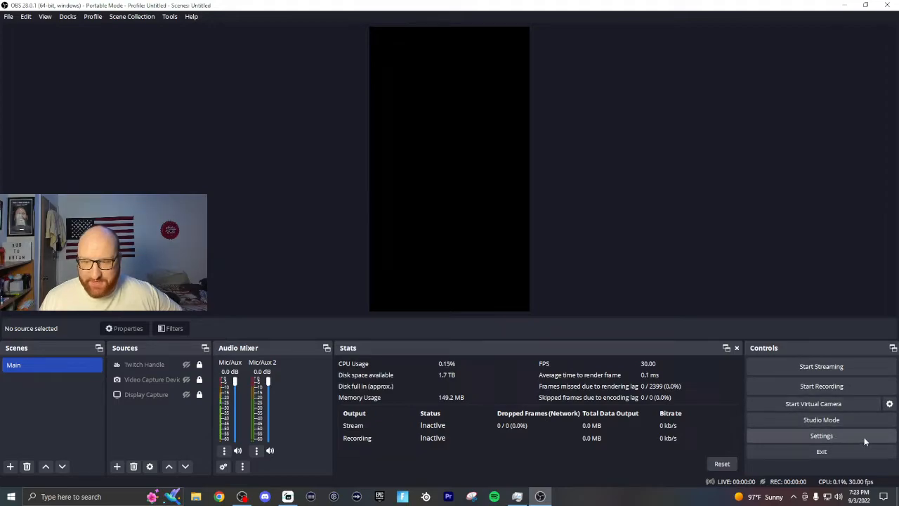
Glance at Settings, then check for updates via Help and dismiss the no-updates notice
click(820, 435)
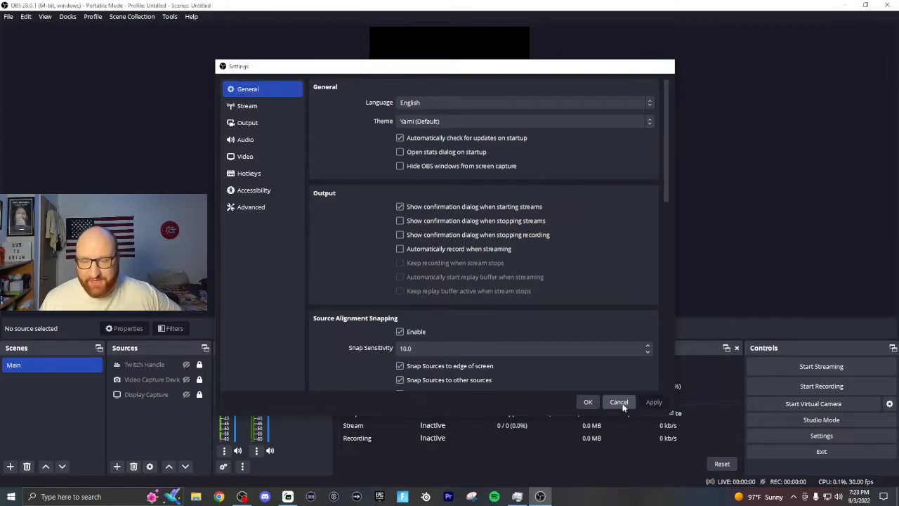
click(618, 402)
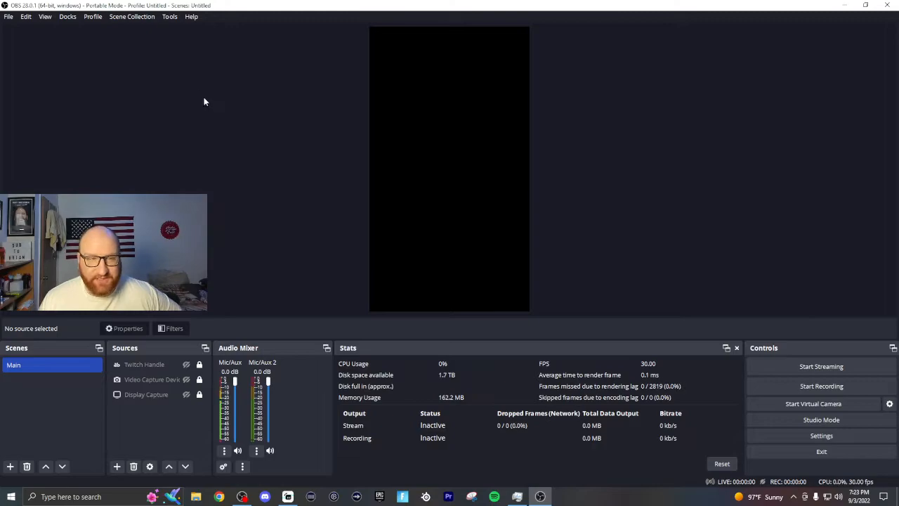
click(191, 17)
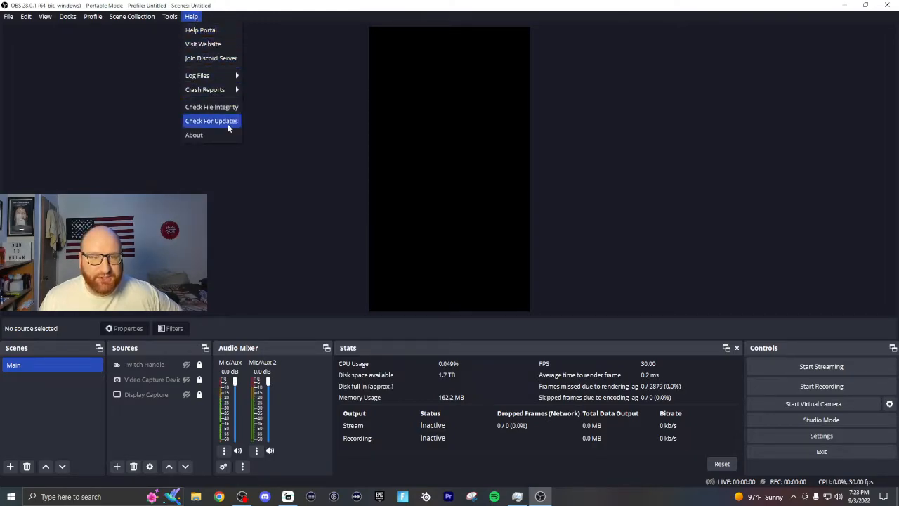
click(211, 121)
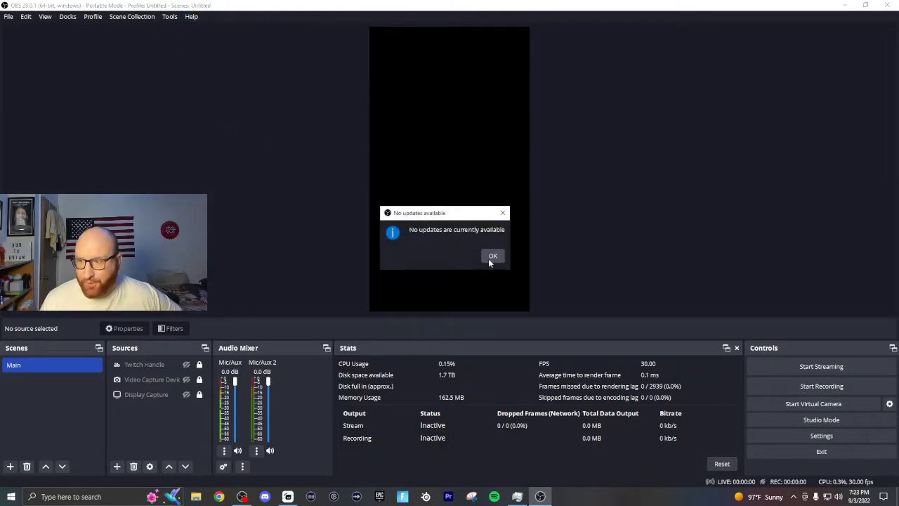
click(491, 255)
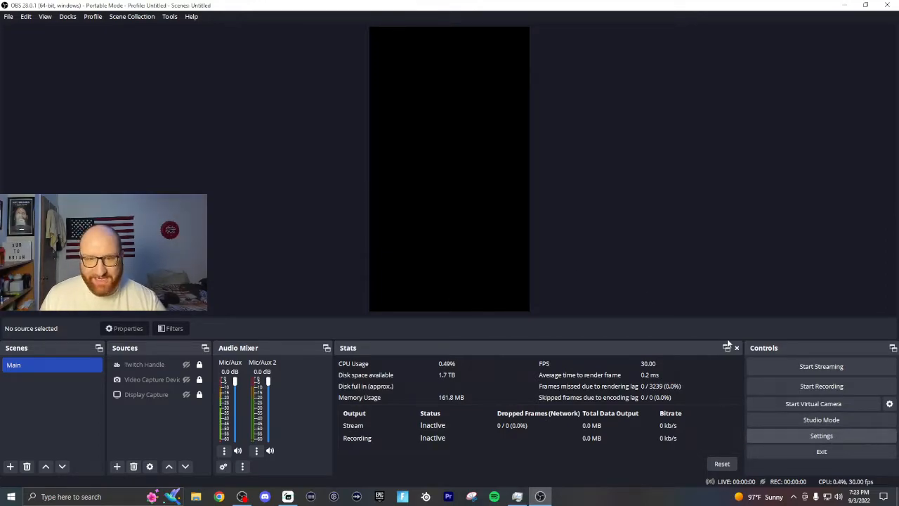
Set the OBS theme to Dark in General settings and apply it
click(820, 435)
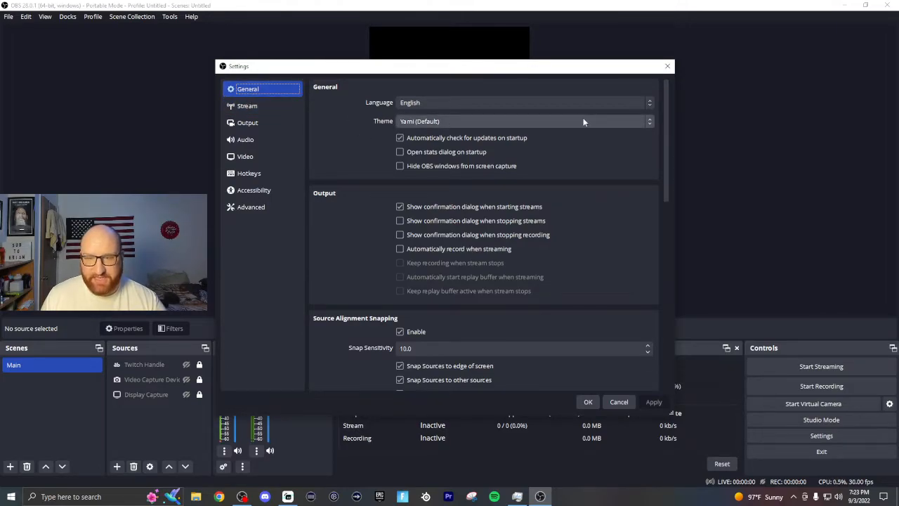
mouse_move(489, 121)
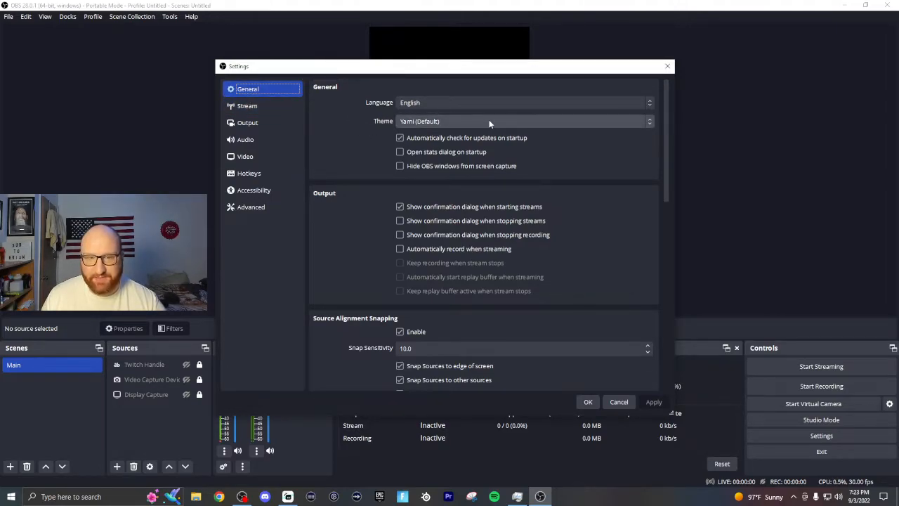
mouse_move(570, 123)
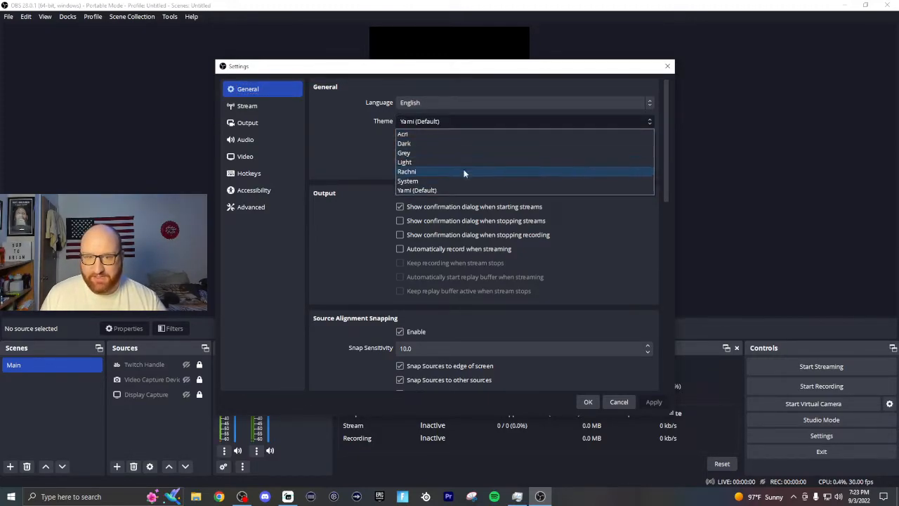
mouse_move(477, 134)
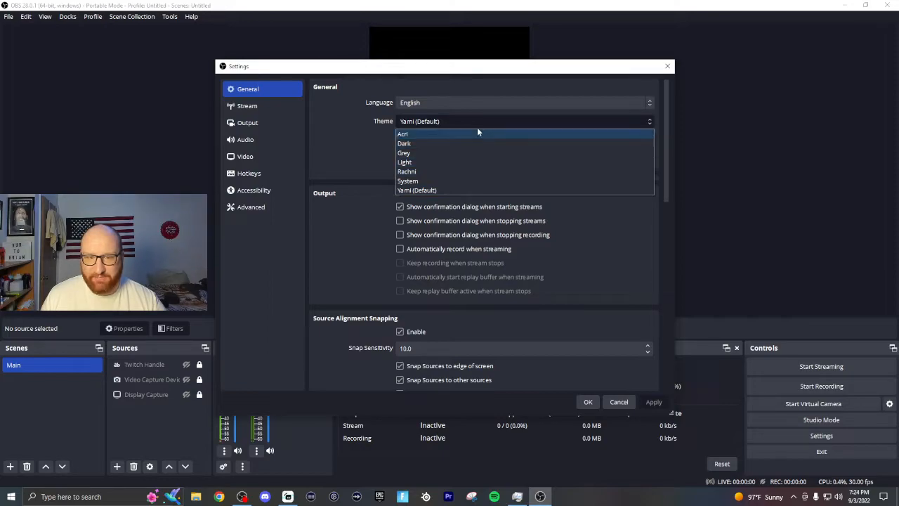
mouse_move(489, 143)
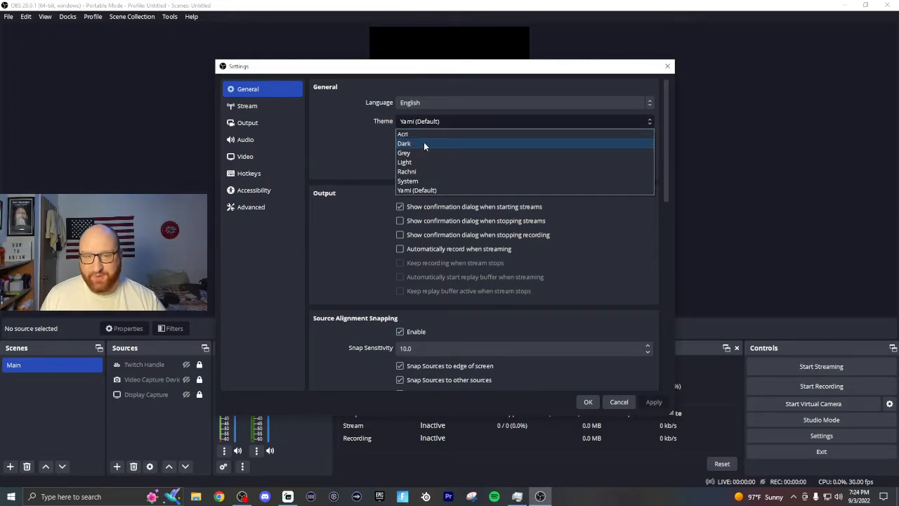
click(405, 143)
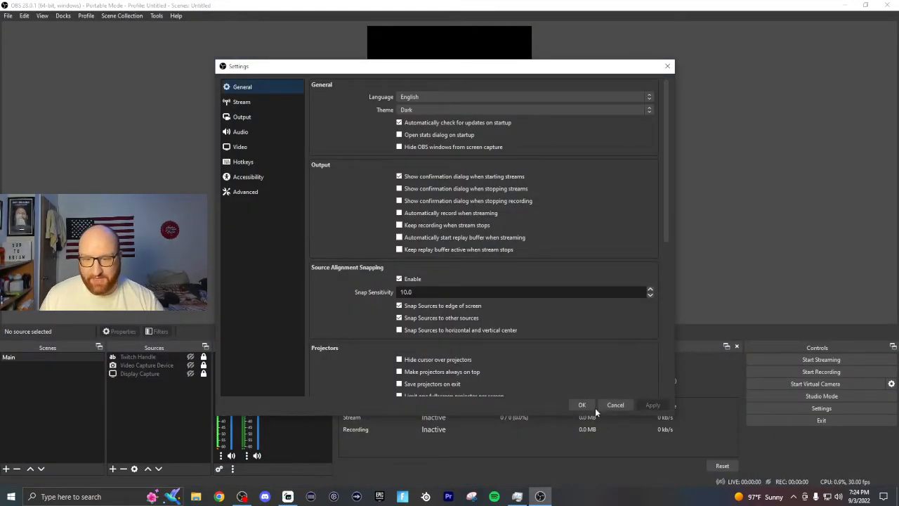
click(582, 404)
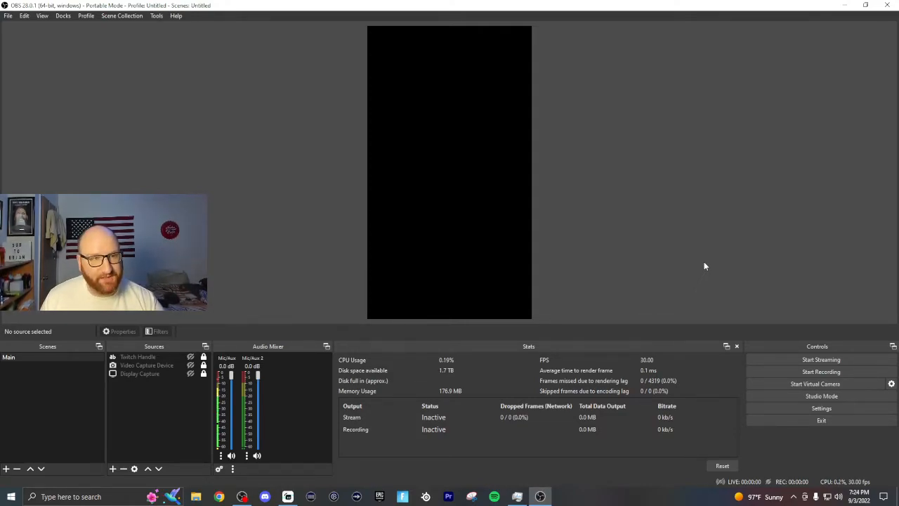
click(820, 407)
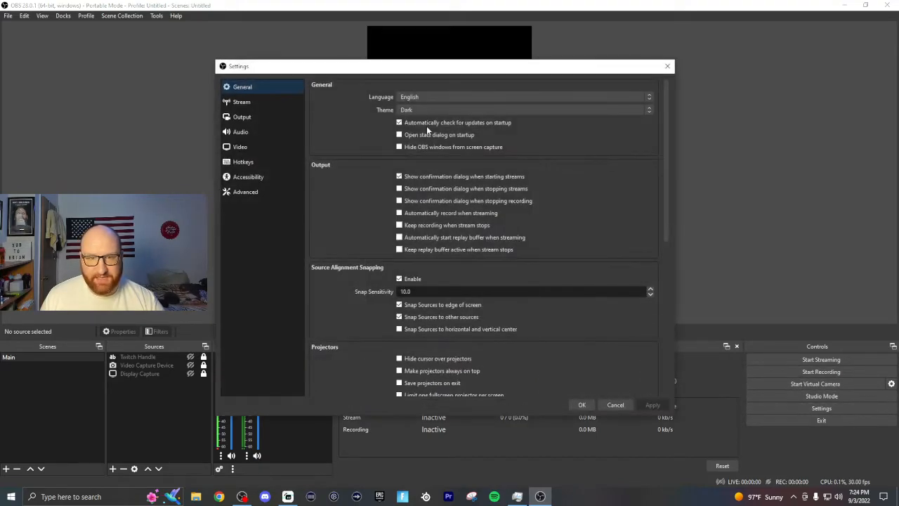
click(523, 109)
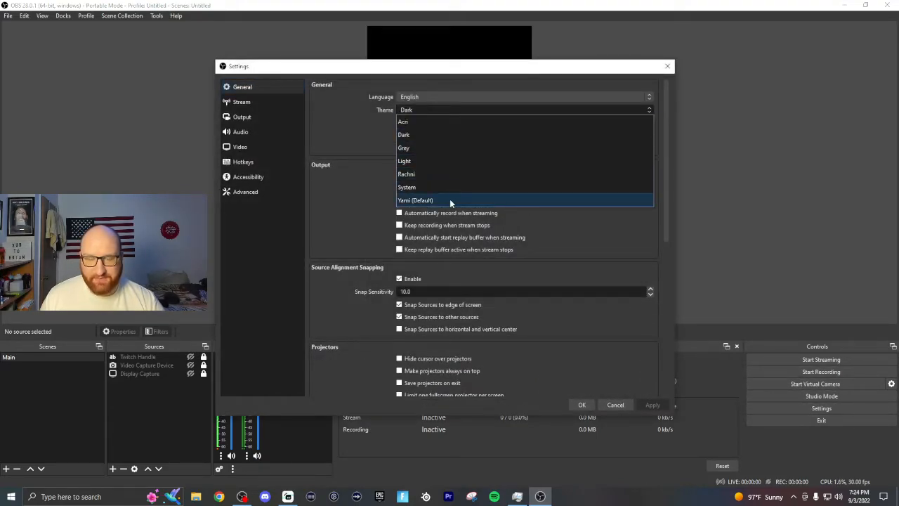
click(415, 200)
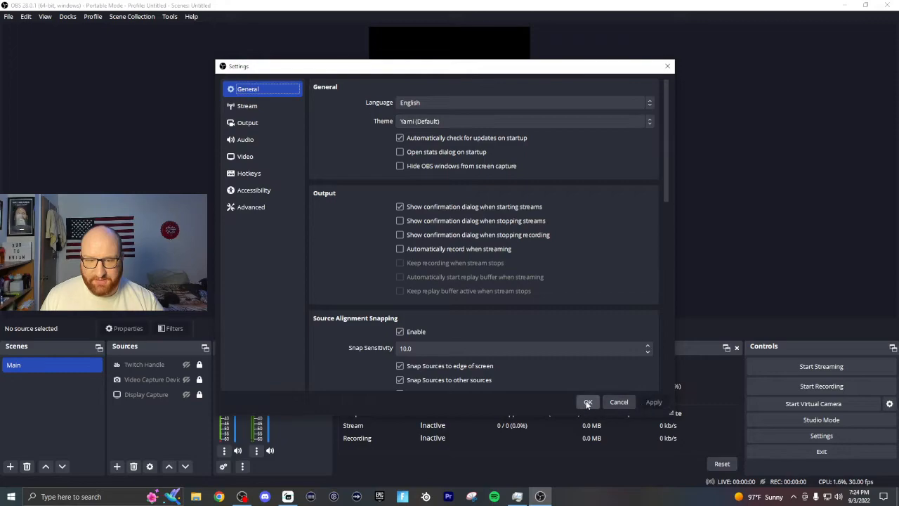
click(588, 402)
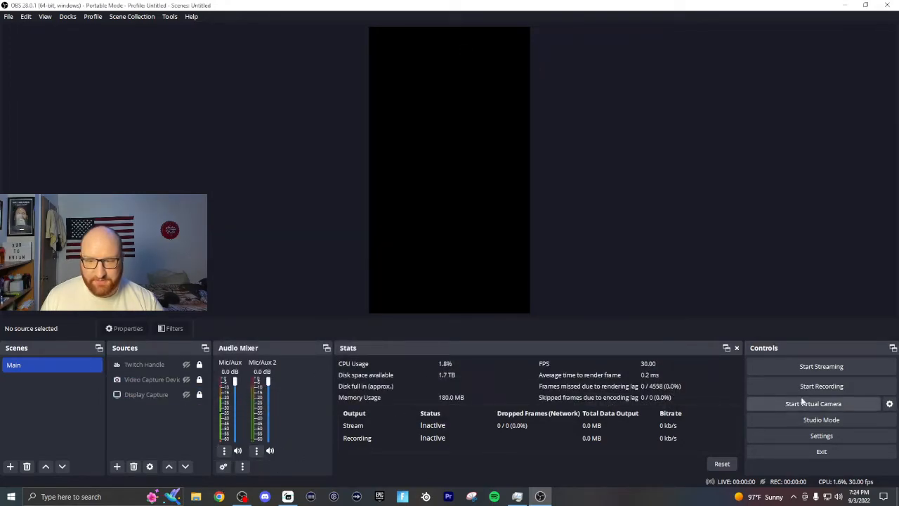
click(820, 435)
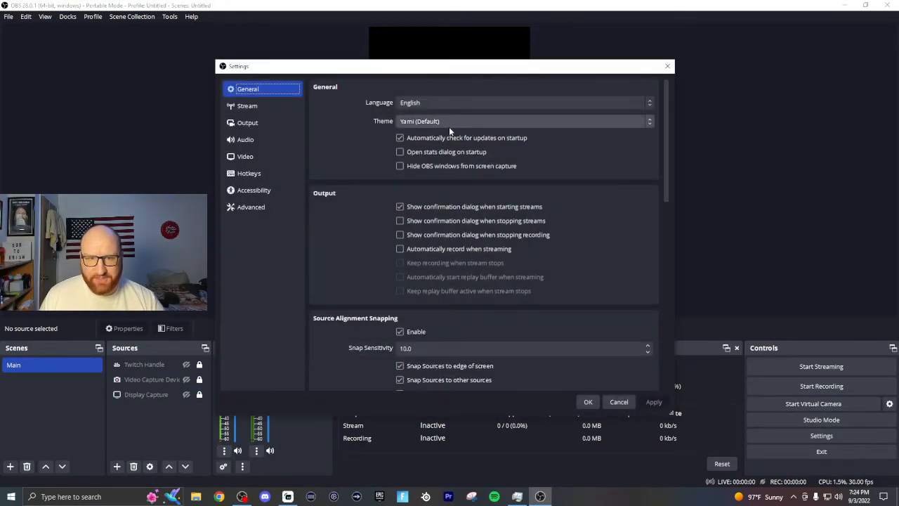
click(522, 121)
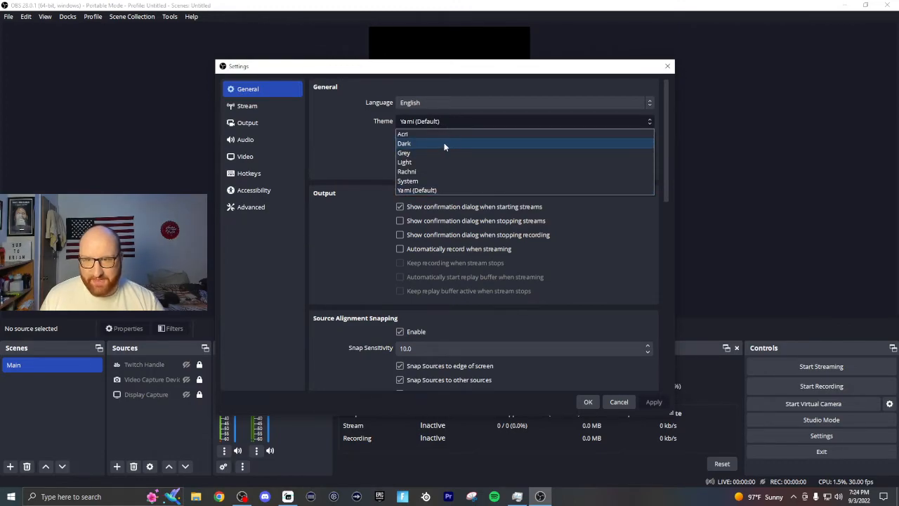
click(405, 143)
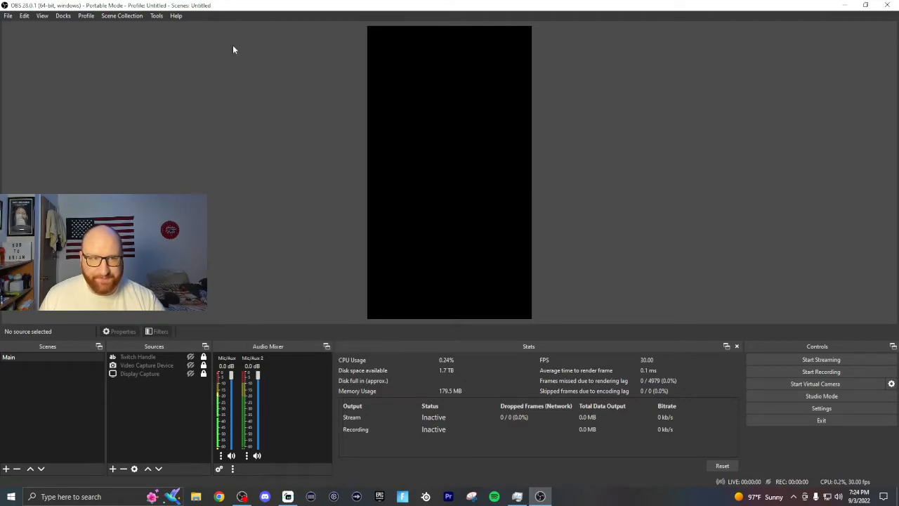
click(121, 16)
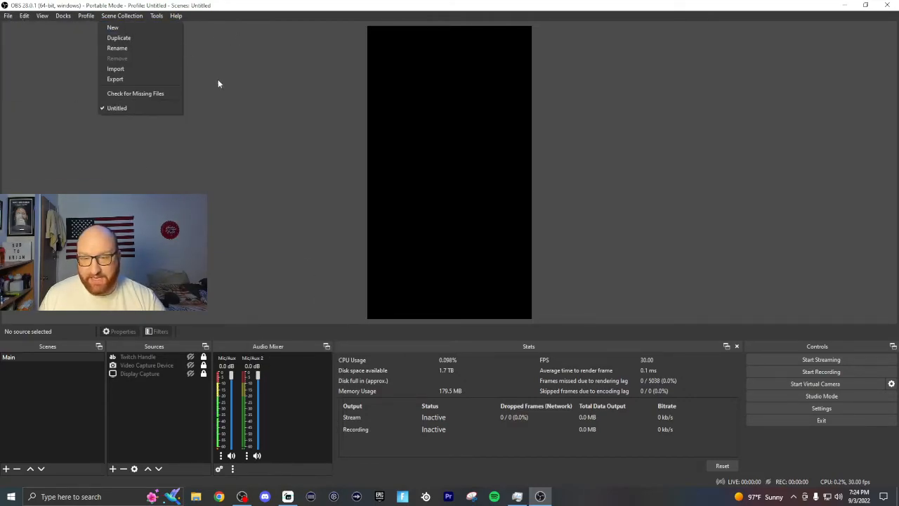
click(24, 15)
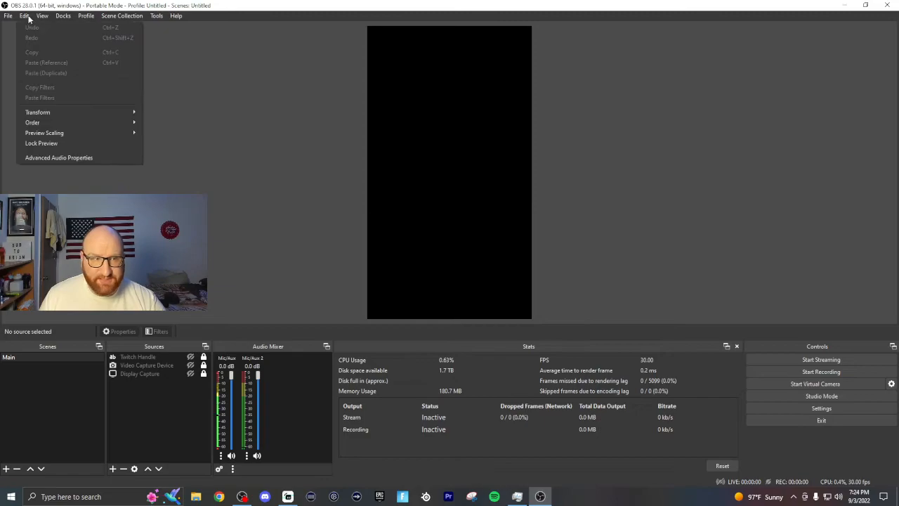